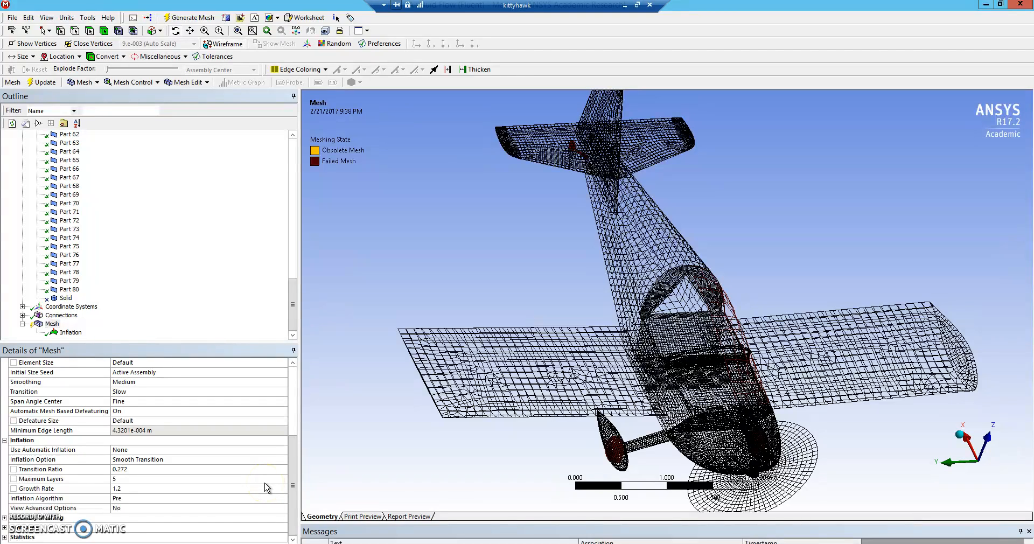
{"action": "mouse_move", "coordinate": [310, 340]}
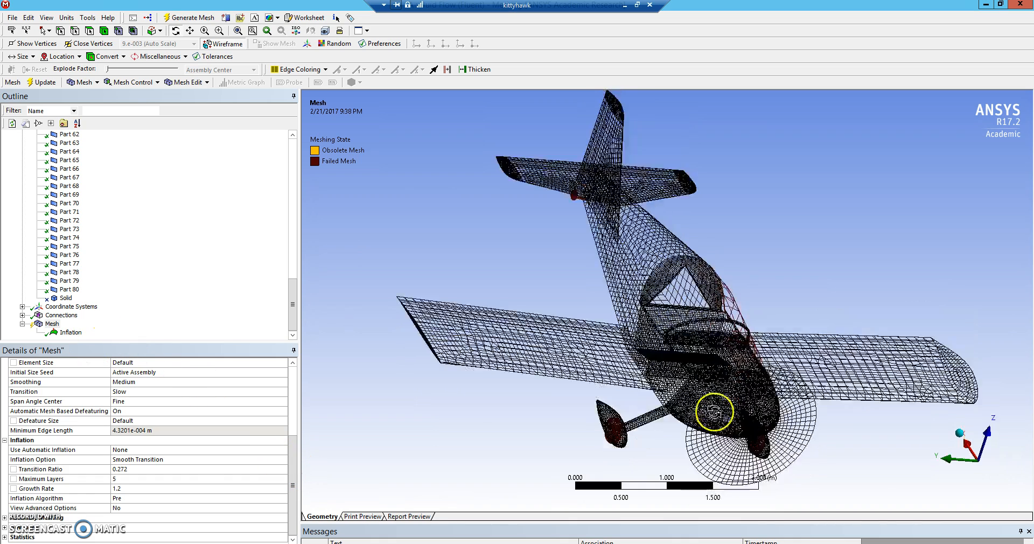
Change the mesh Size Function from Adaptive to Proximity and Curvature, marking the current mesh obsolete
{"action": "left_click_drag", "start_coordinate": [711, 412], "coordinate": [552, 387]}
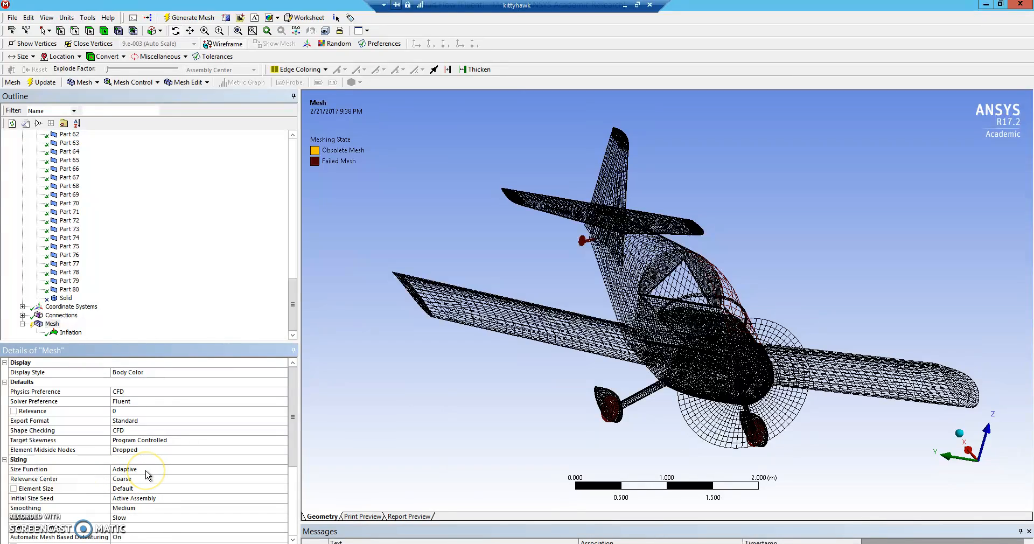
{"action": "mouse_move", "coordinate": [147, 475]}
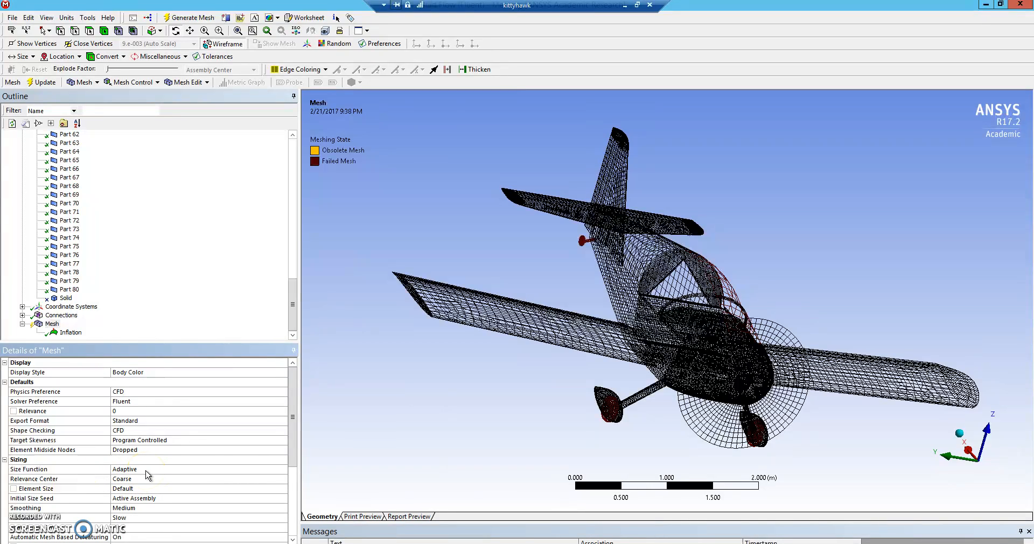
{"action": "left_click", "coordinate": [282, 469]}
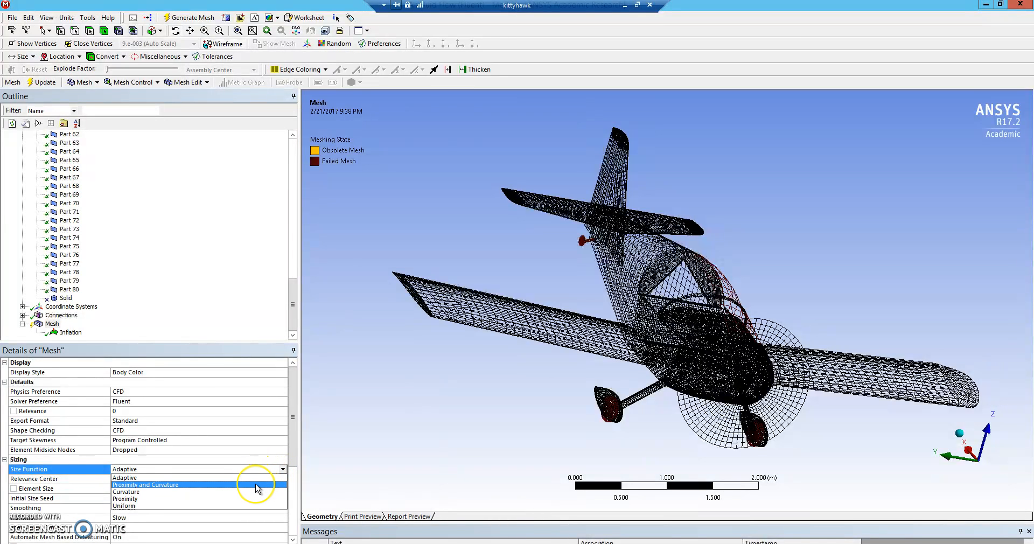
{"action": "left_click", "coordinate": [146, 484]}
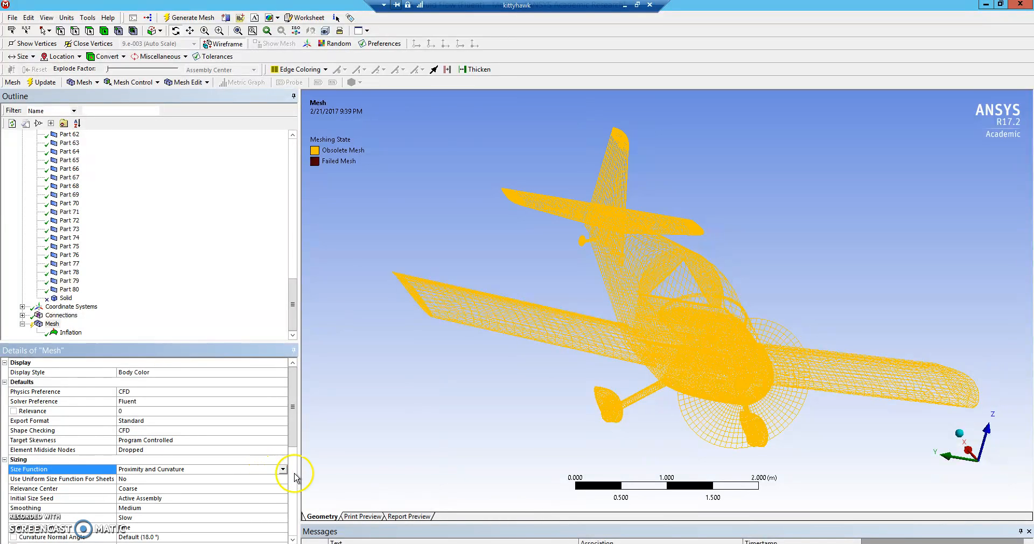
{"action": "left_click_drag", "start_coordinate": [659, 297], "coordinate": [600, 416]}
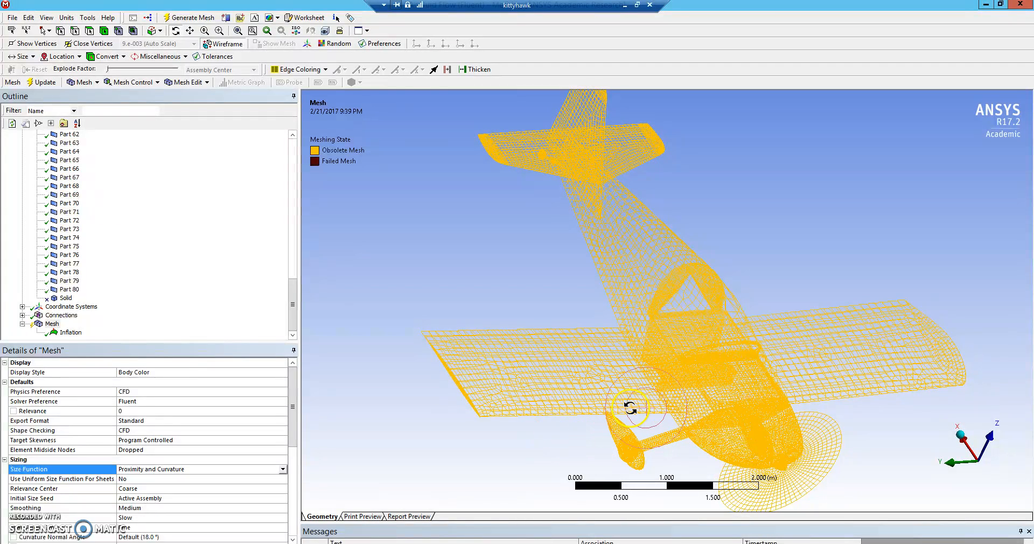
{"action": "left_click_drag", "start_coordinate": [628, 405], "coordinate": [667, 393]}
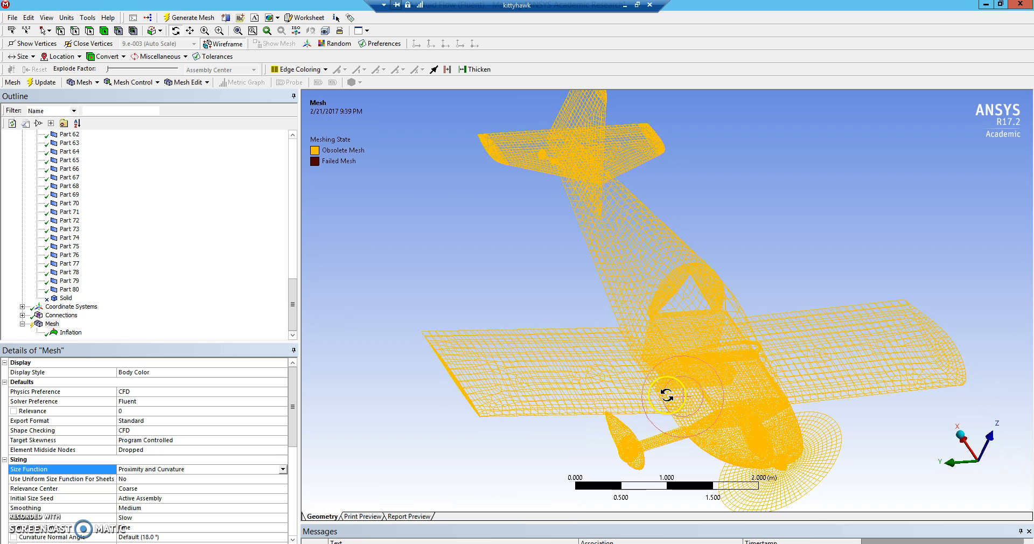
{"action": "mouse_move", "coordinate": [94, 355]}
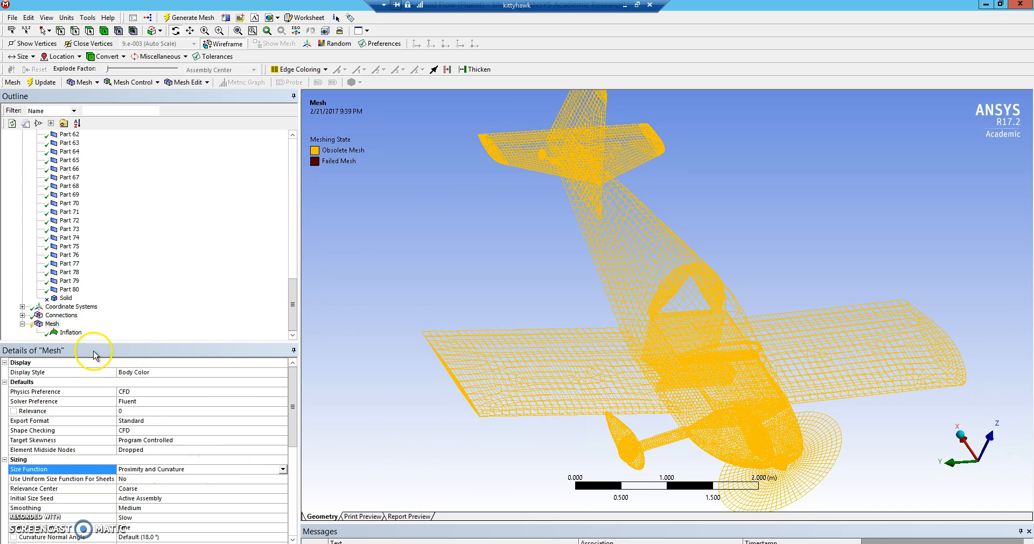
{"action": "right_click", "coordinate": [68, 333]}
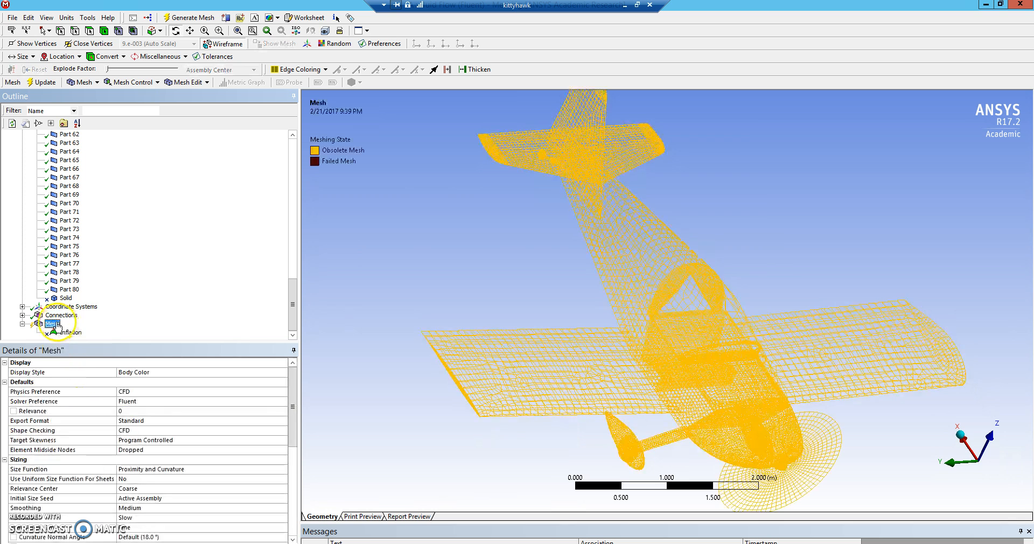
Generate the aircraft mesh with the new Proximity and Curvature sizing and view it head-on
{"action": "right_click", "coordinate": [51, 324]}
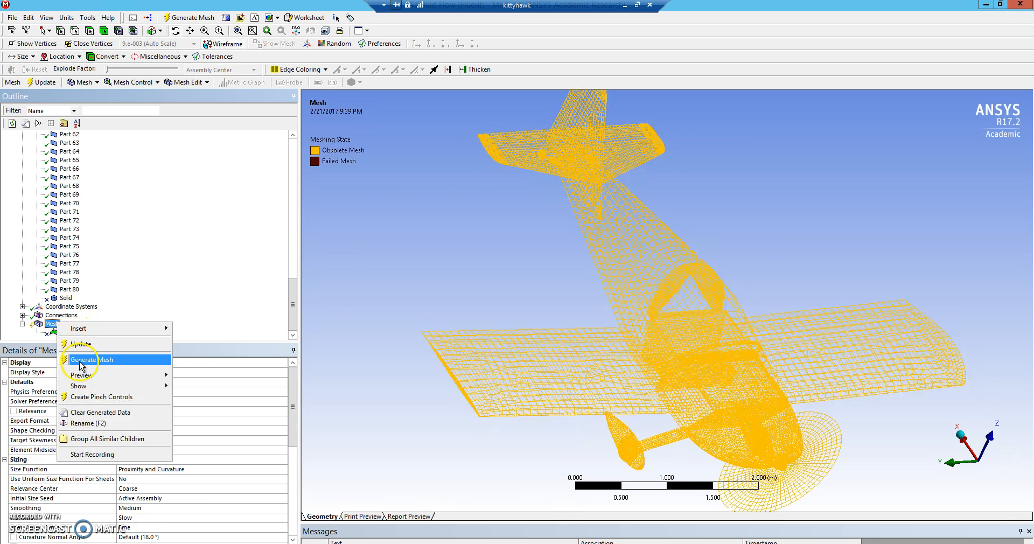
{"action": "left_click", "coordinate": [90, 360]}
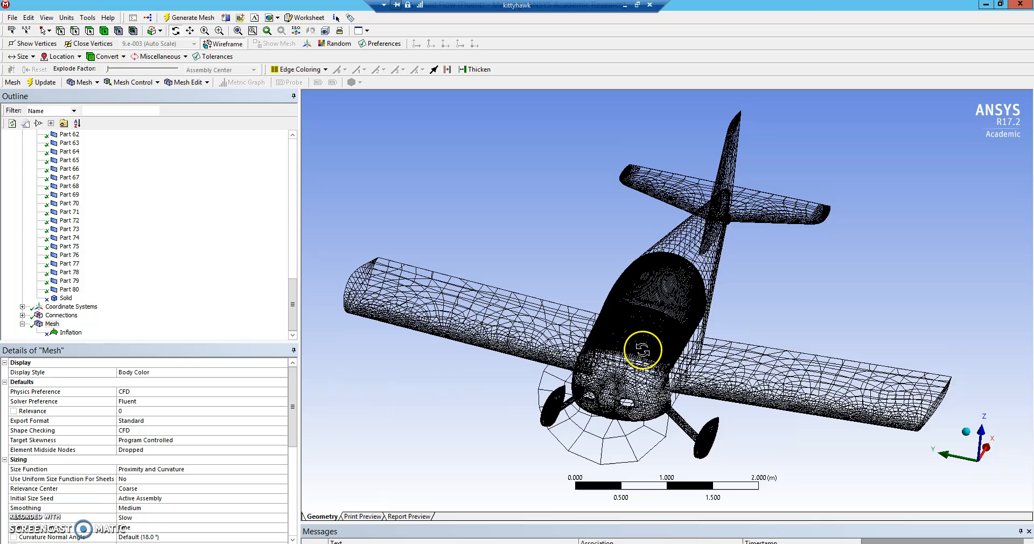
{"action": "left_click_drag", "start_coordinate": [643, 349], "coordinate": [624, 366]}
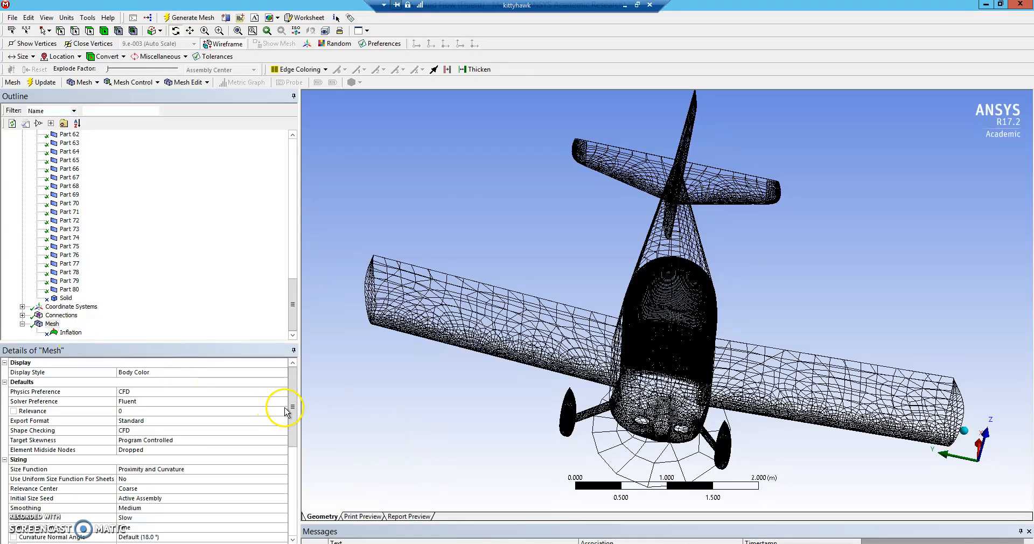
Inspect the mesh's Inflation group, confirming Use Automatic Inflation is None
{"action": "scroll", "scroll_direction": "down", "scroll_amount": 3}
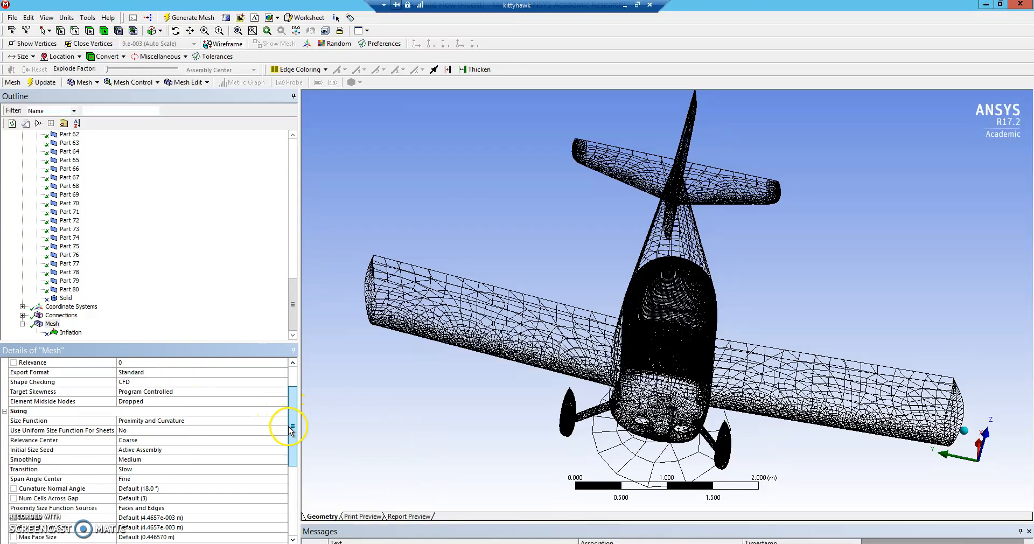
{"action": "scroll", "scroll_direction": "down", "scroll_amount": 3}
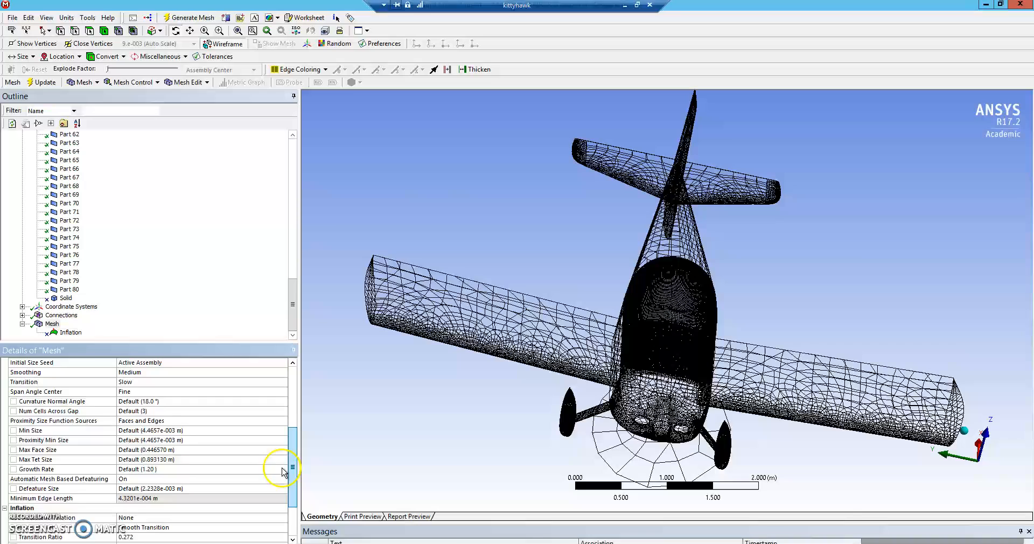
{"action": "scroll", "scroll_direction": "down", "scroll_amount": 3}
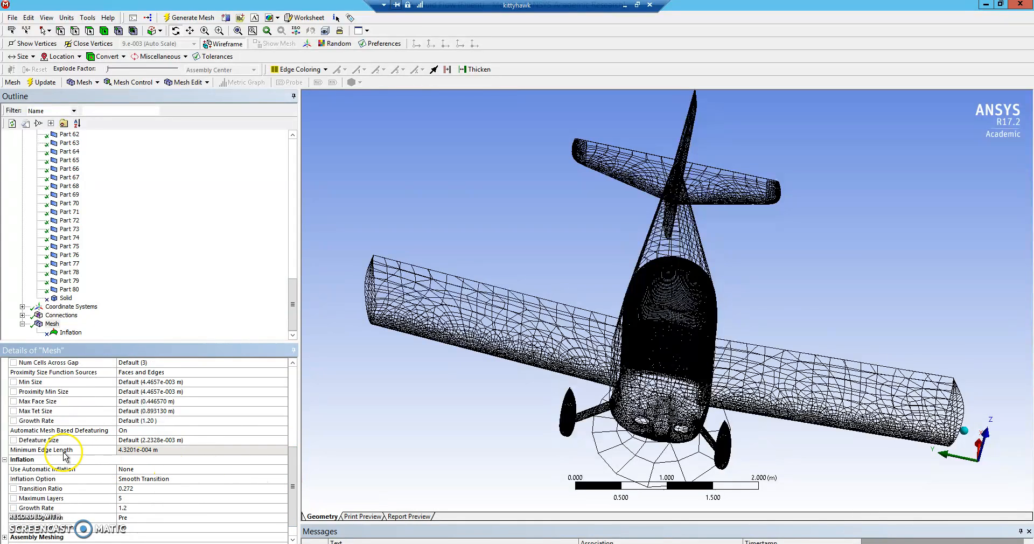
{"action": "mouse_move", "coordinate": [270, 478]}
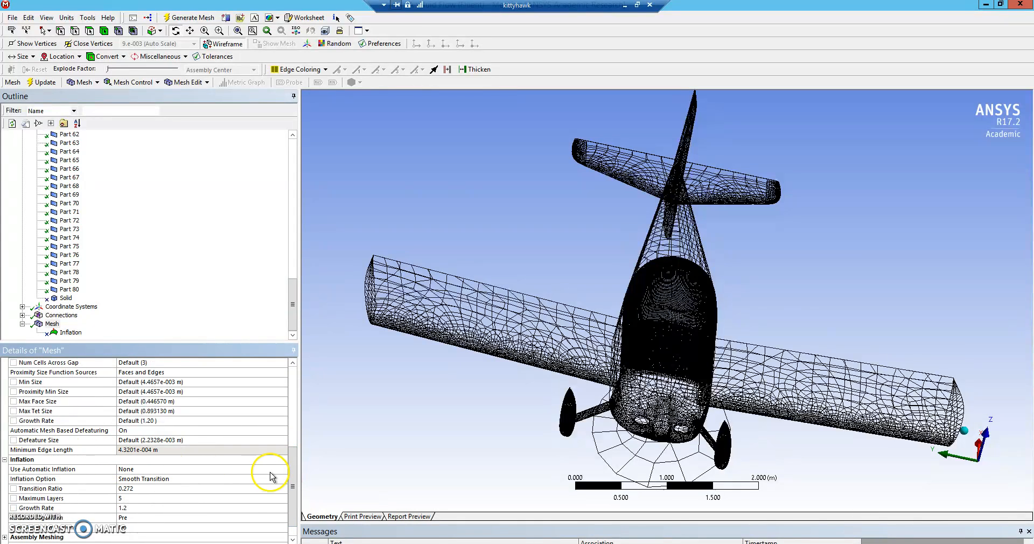
{"action": "scroll", "scroll_direction": "down", "scroll_amount": 3}
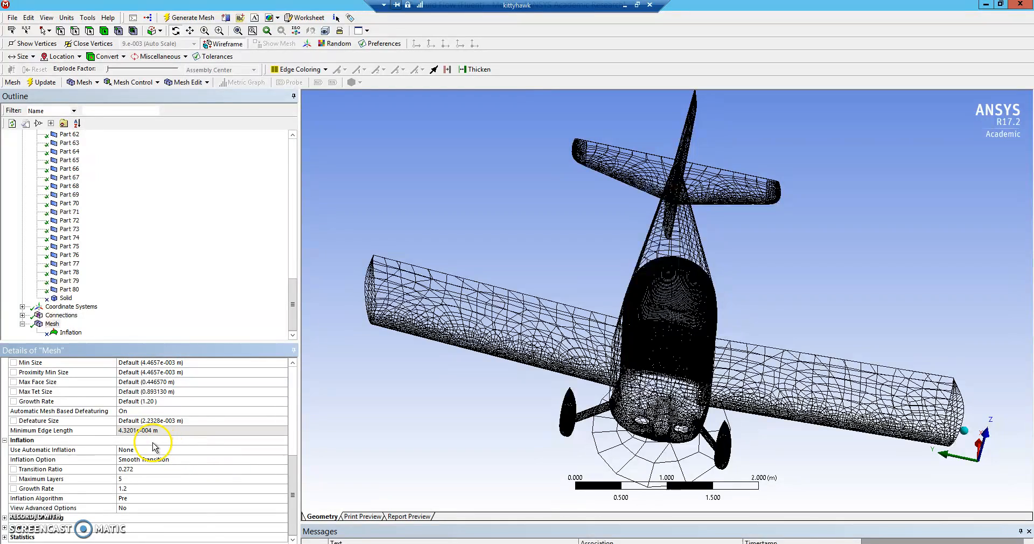
{"action": "mouse_move", "coordinate": [167, 455]}
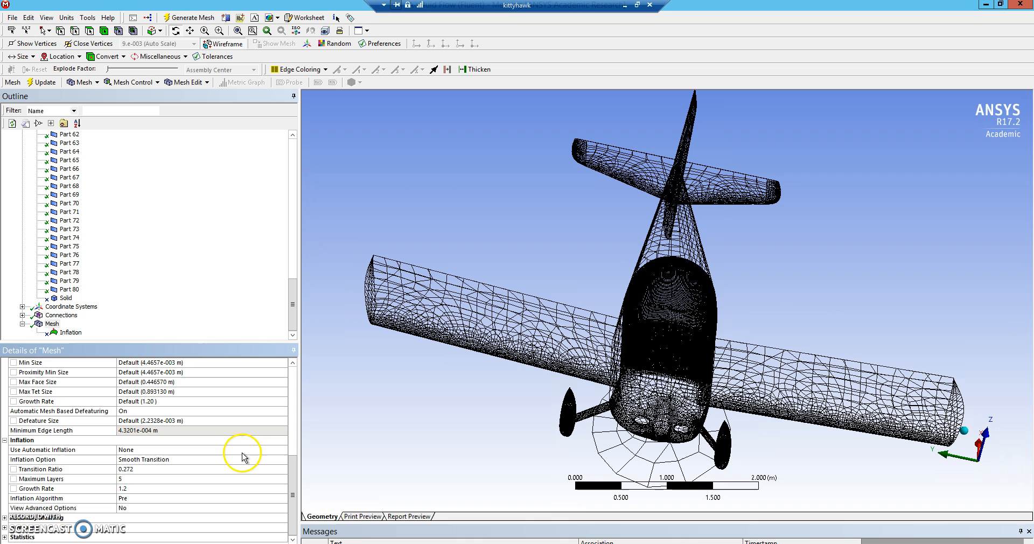
{"action": "mouse_move", "coordinate": [282, 453]}
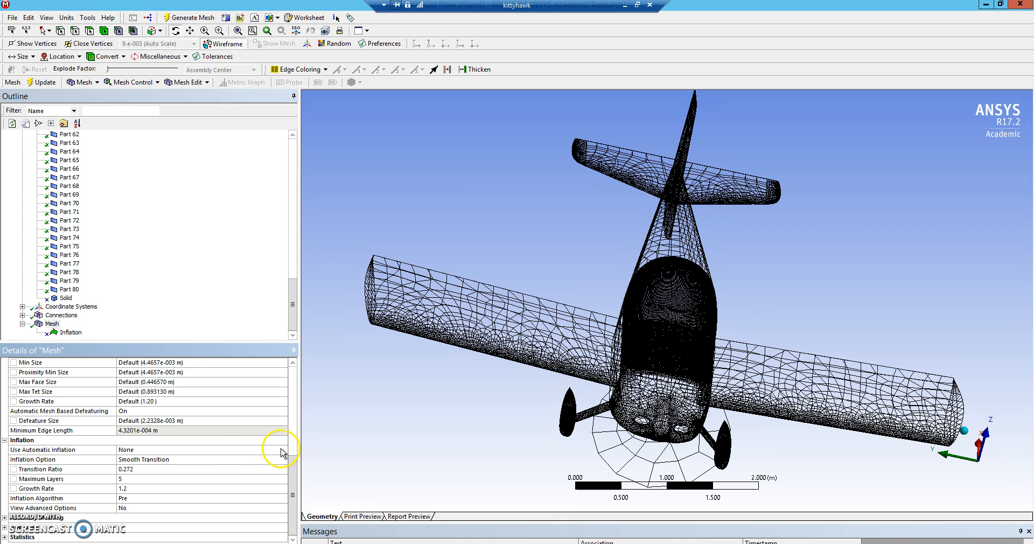
{"action": "left_click", "coordinate": [59, 449]}
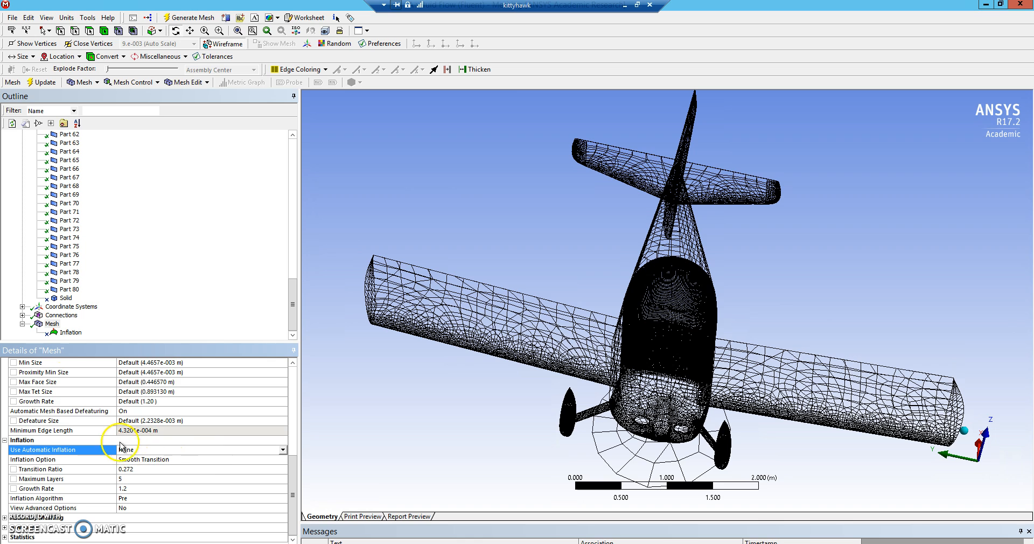
{"action": "left_click", "coordinate": [53, 324]}
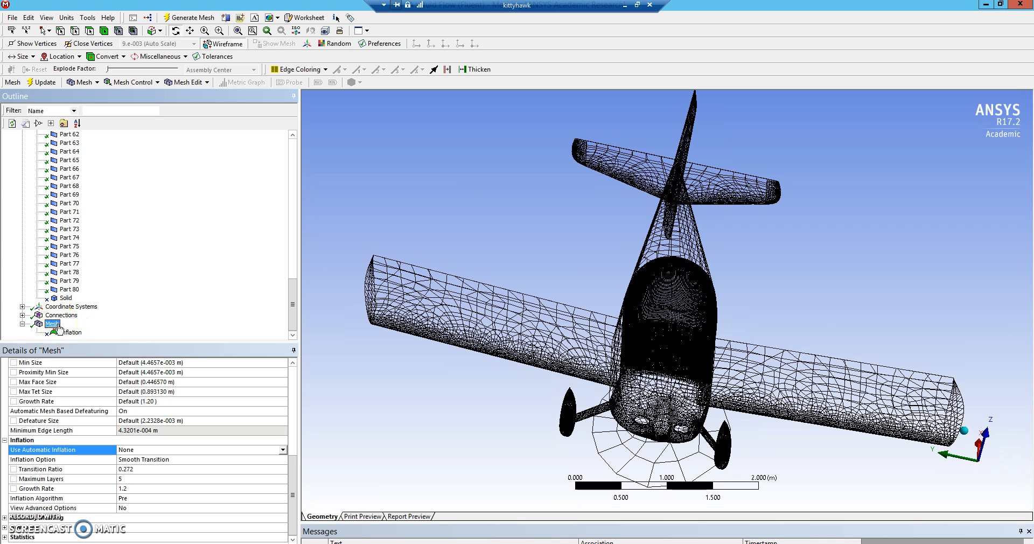
Show the suppressed local Inflation control's details covering 120 faces with 15 layers
{"action": "right_click", "coordinate": [52, 324]}
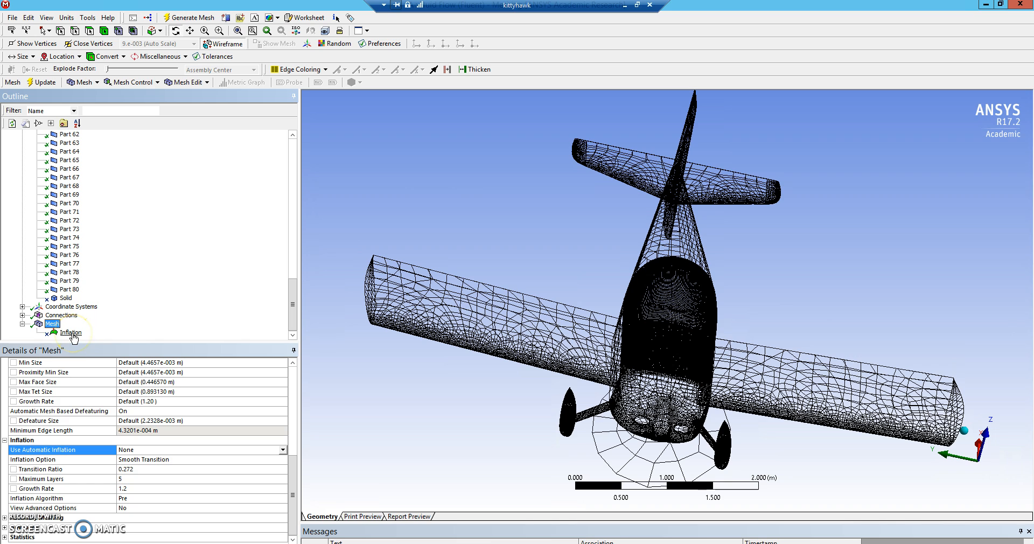
{"action": "left_click", "coordinate": [72, 333]}
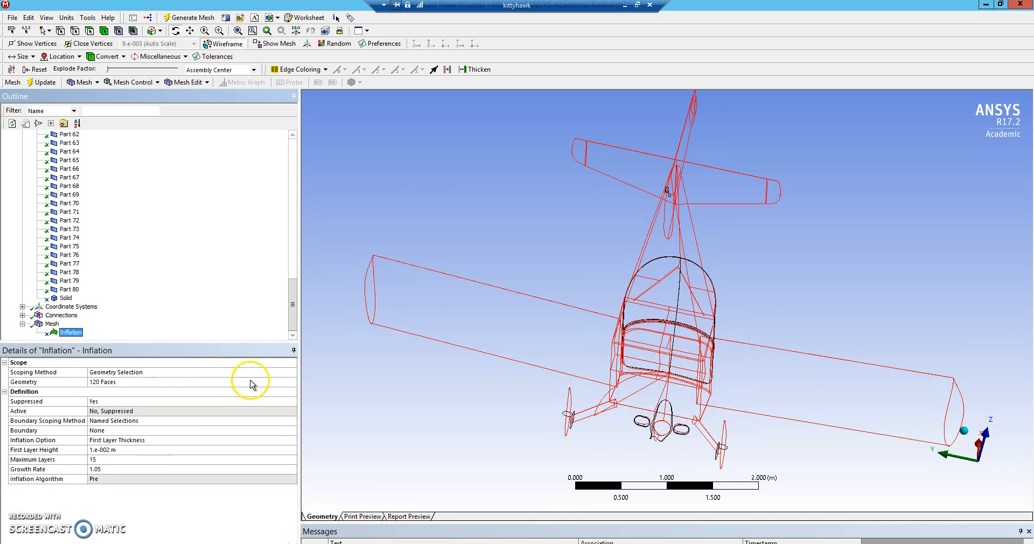
{"action": "mouse_move", "coordinate": [71, 372]}
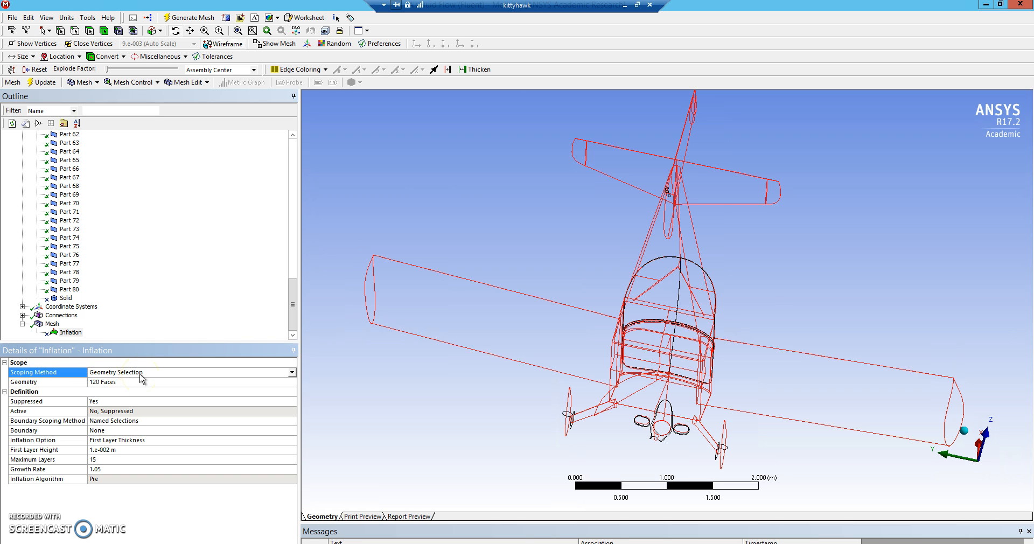
{"action": "mouse_move", "coordinate": [137, 342]}
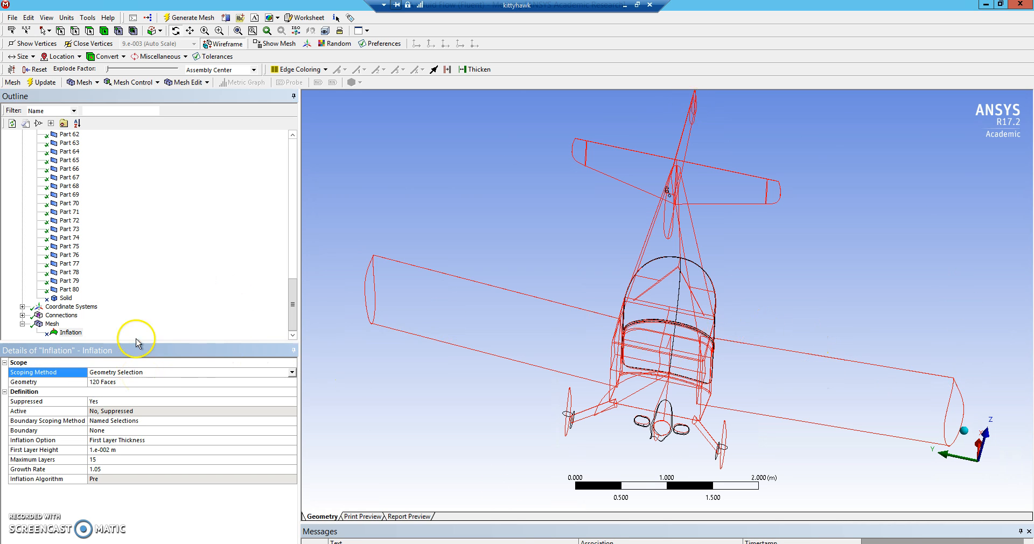
{"action": "mouse_move", "coordinate": [71, 304]}
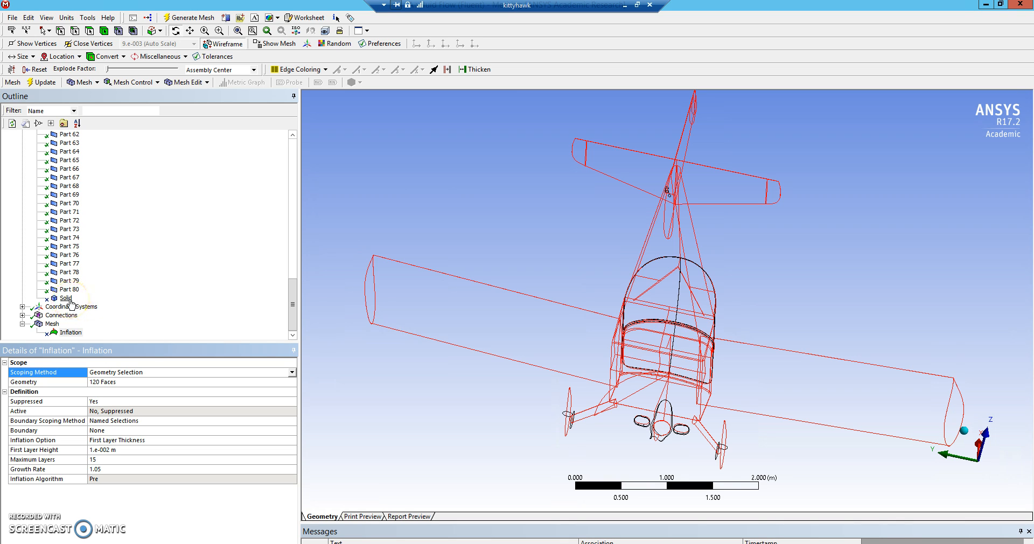
{"action": "mouse_move", "coordinate": [125, 308]}
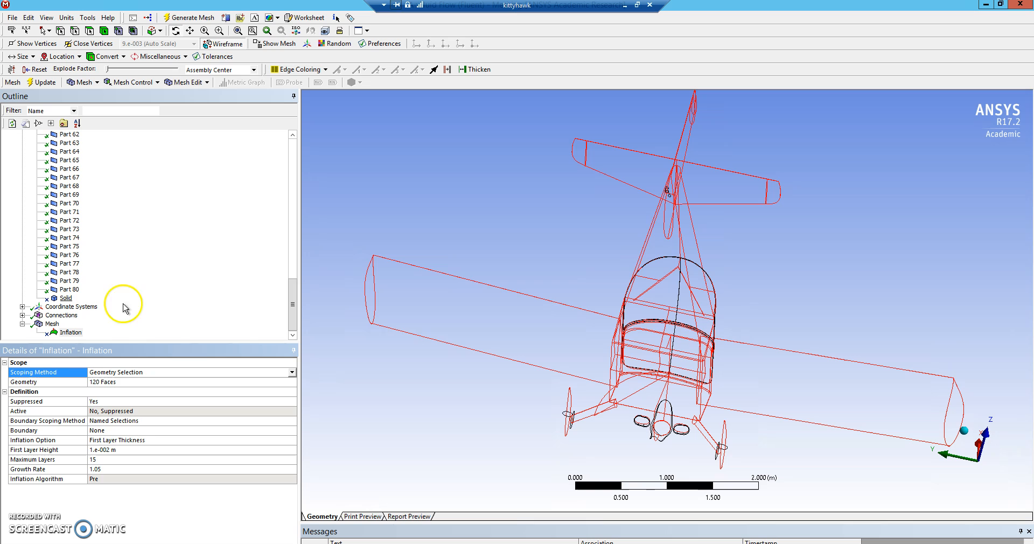
{"action": "mouse_move", "coordinate": [176, 380]}
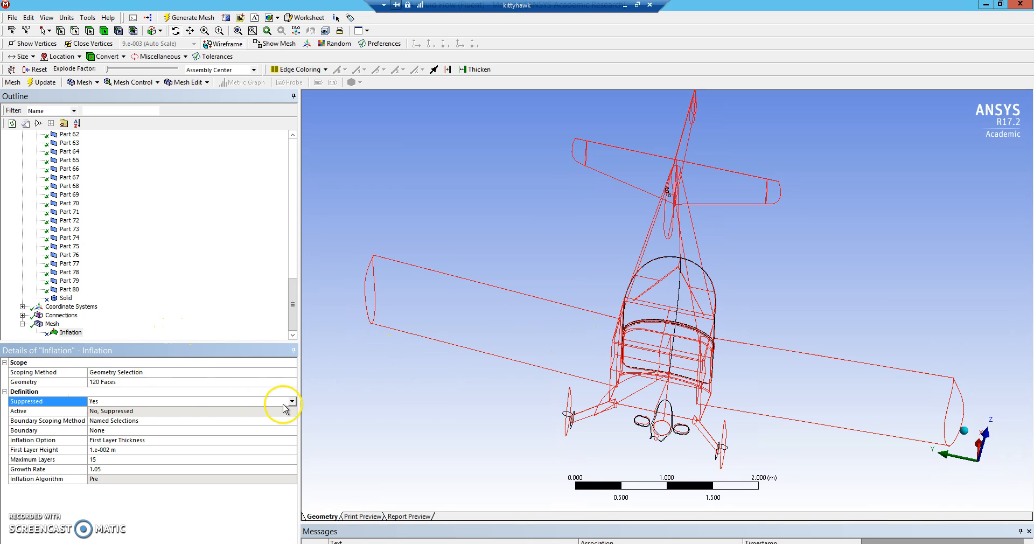
Set the local inflation Suppressed to No, keeping First Layer Thickness with 15 layers and 1.05 growth
{"action": "left_click", "coordinate": [283, 401]}
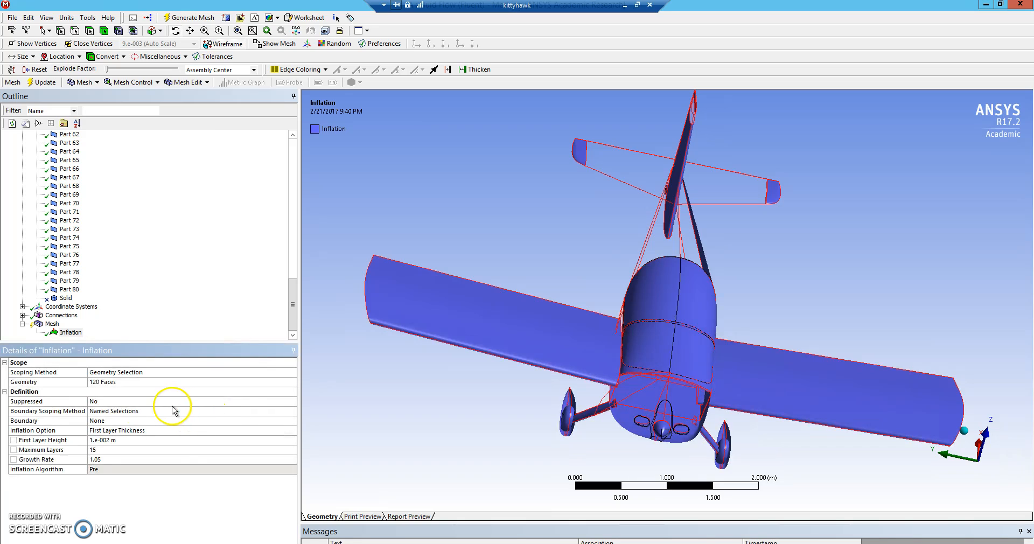
{"action": "mouse_move", "coordinate": [112, 429]}
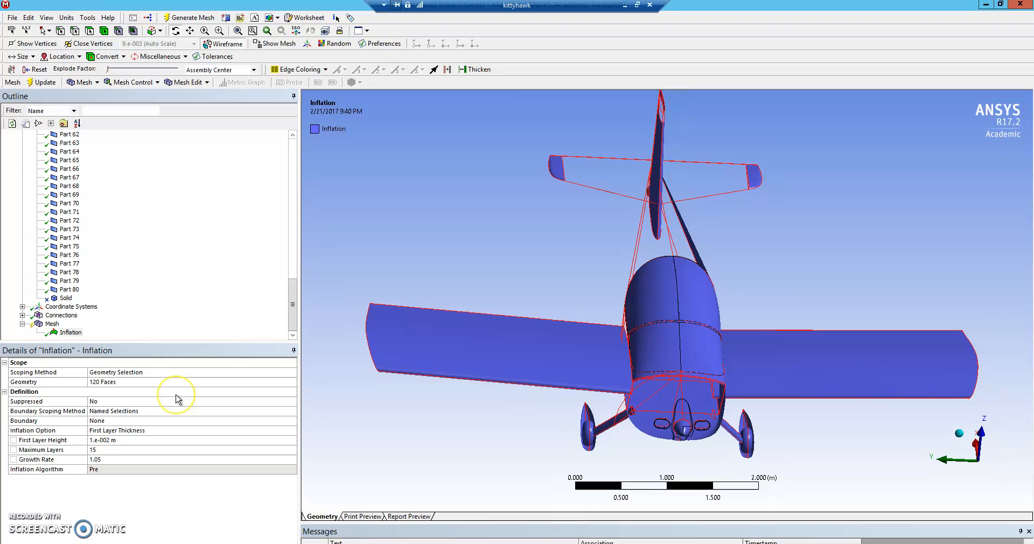
{"action": "mouse_move", "coordinate": [193, 427]}
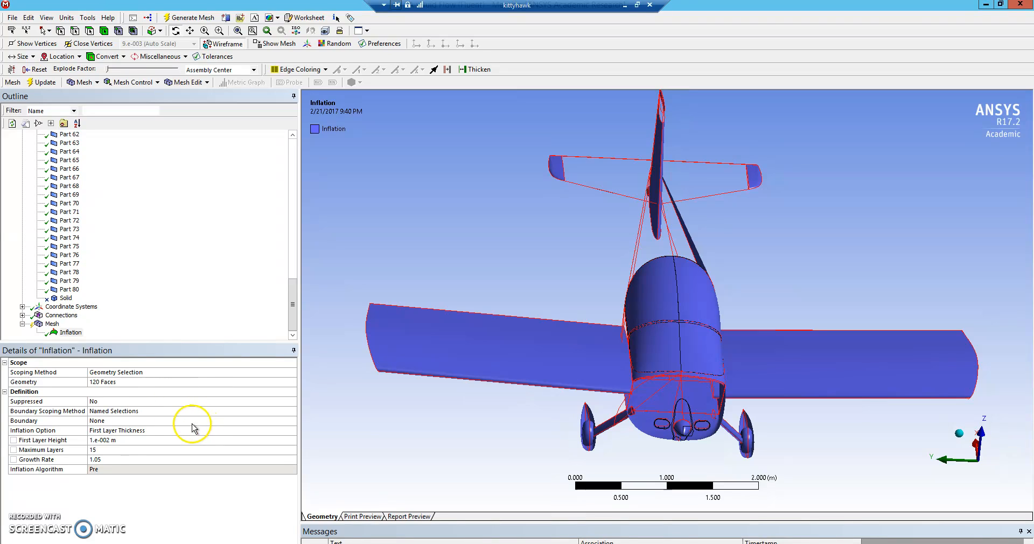
{"action": "mouse_move", "coordinate": [294, 436]}
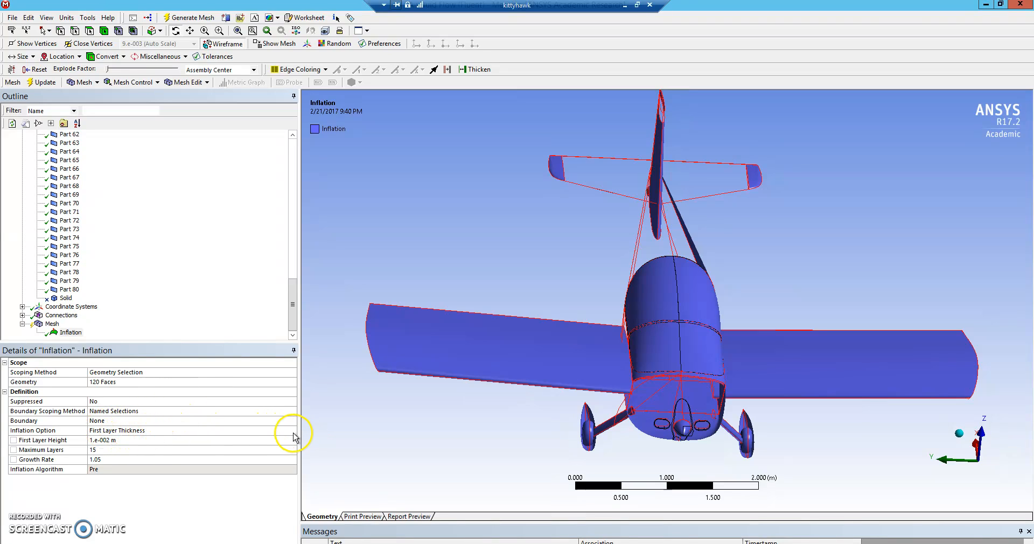
{"action": "left_click", "coordinate": [288, 430]}
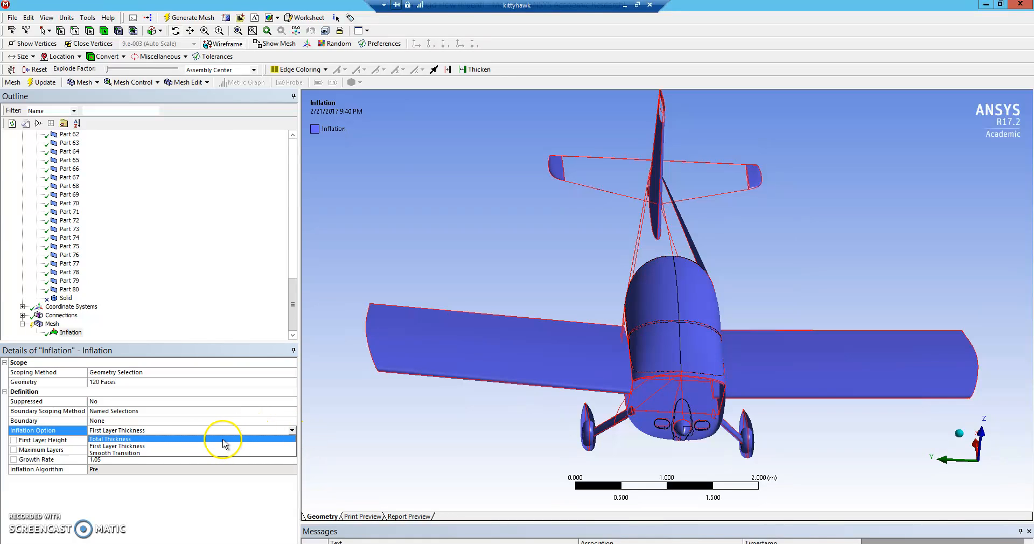
{"action": "mouse_move", "coordinate": [220, 454]}
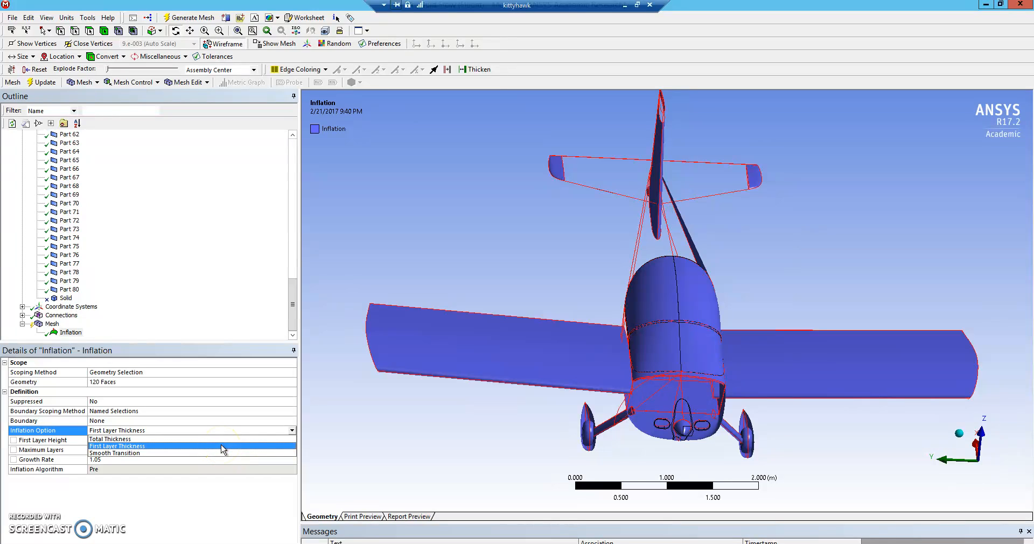
{"action": "left_click", "coordinate": [117, 446]}
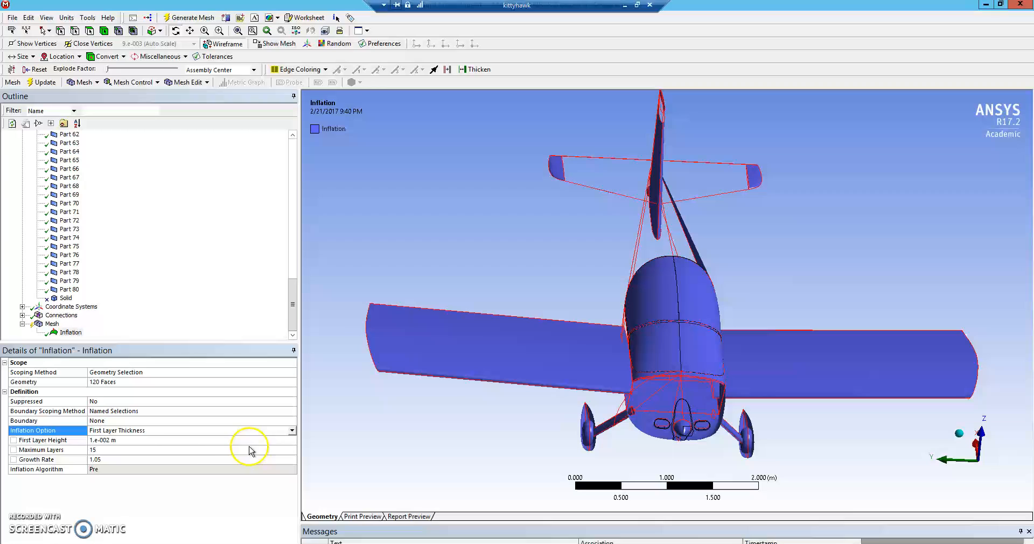
{"action": "mouse_move", "coordinate": [112, 447]}
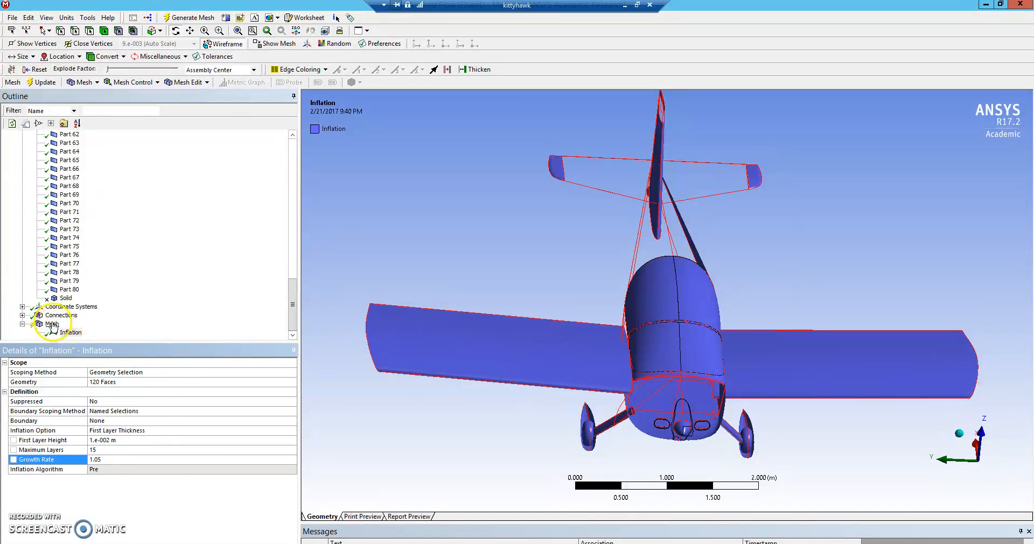
Generate the mesh again with the inflation layers active; one fuselage region is flagged failed
{"action": "right_click", "coordinate": [52, 324]}
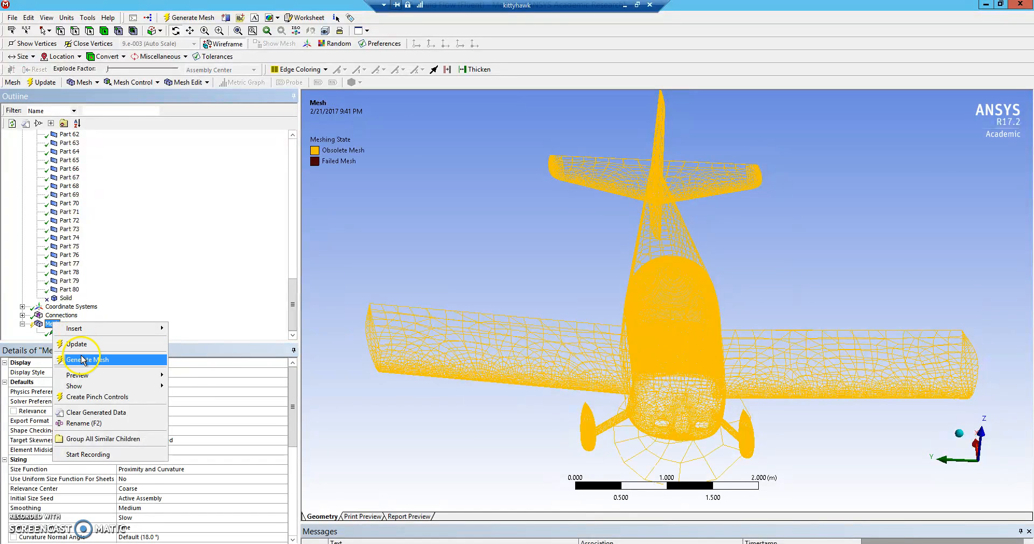
{"action": "left_click", "coordinate": [88, 360]}
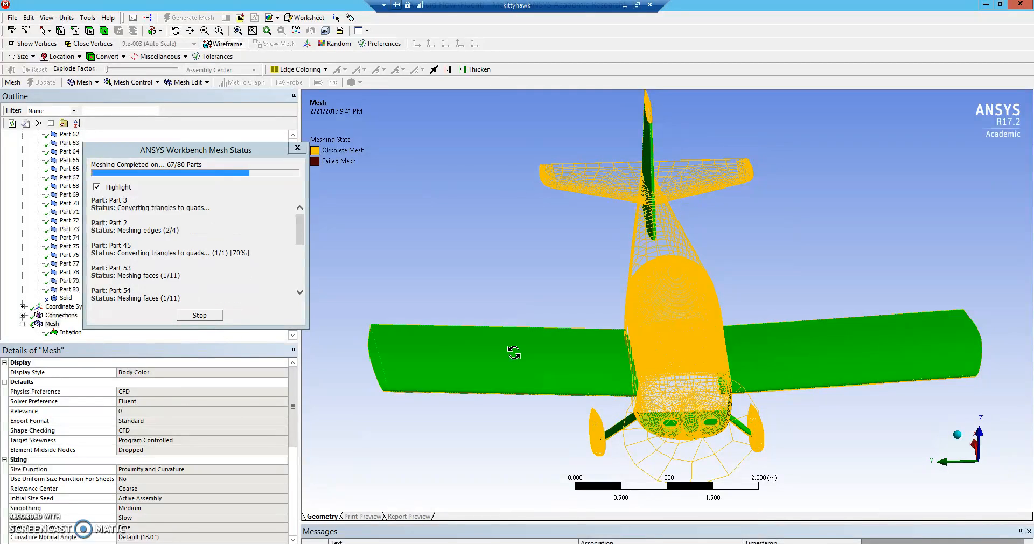
{"action": "left_click", "coordinate": [71, 333]}
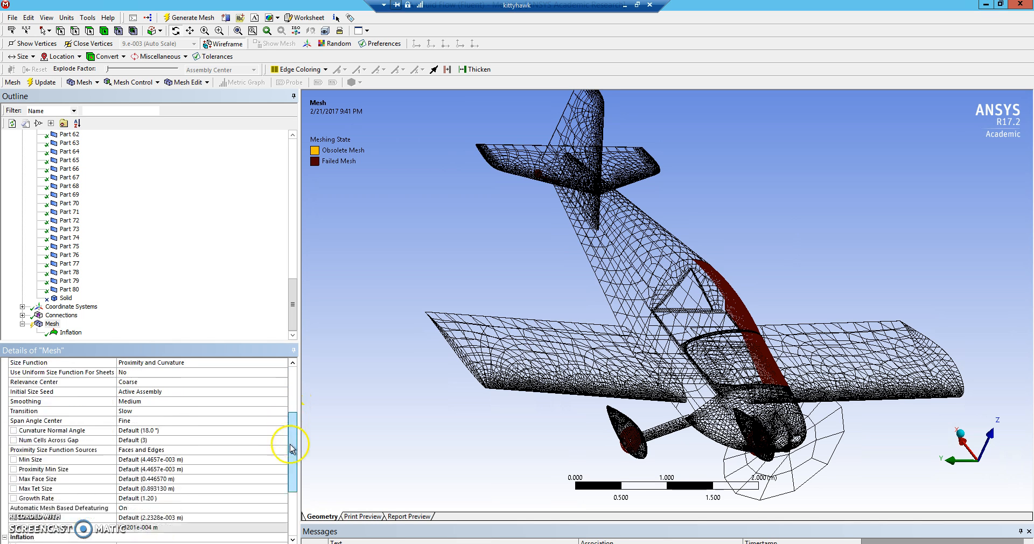
{"action": "scroll", "scroll_direction": "down", "scroll_amount": 3}
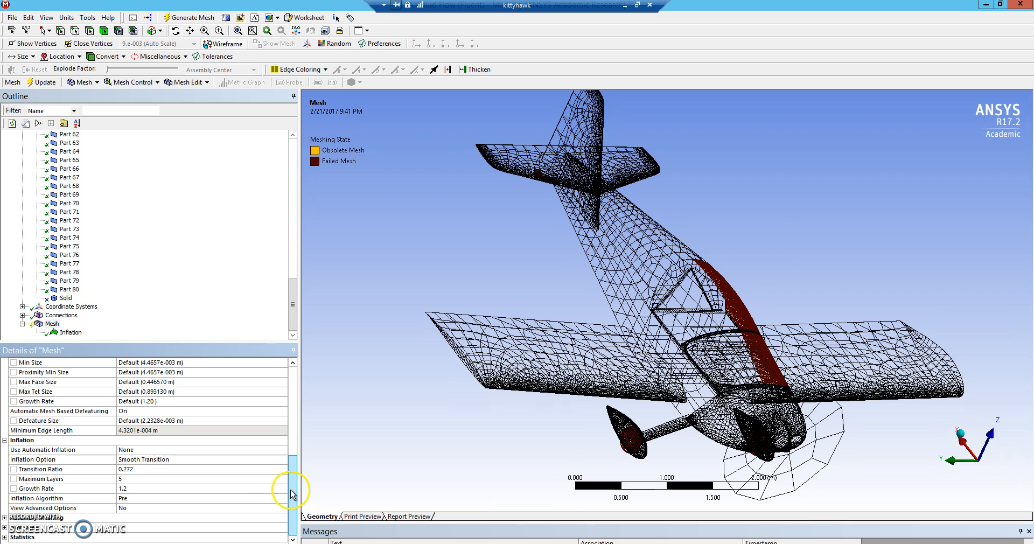
{"action": "scroll", "scroll_direction": "up", "scroll_amount": 3}
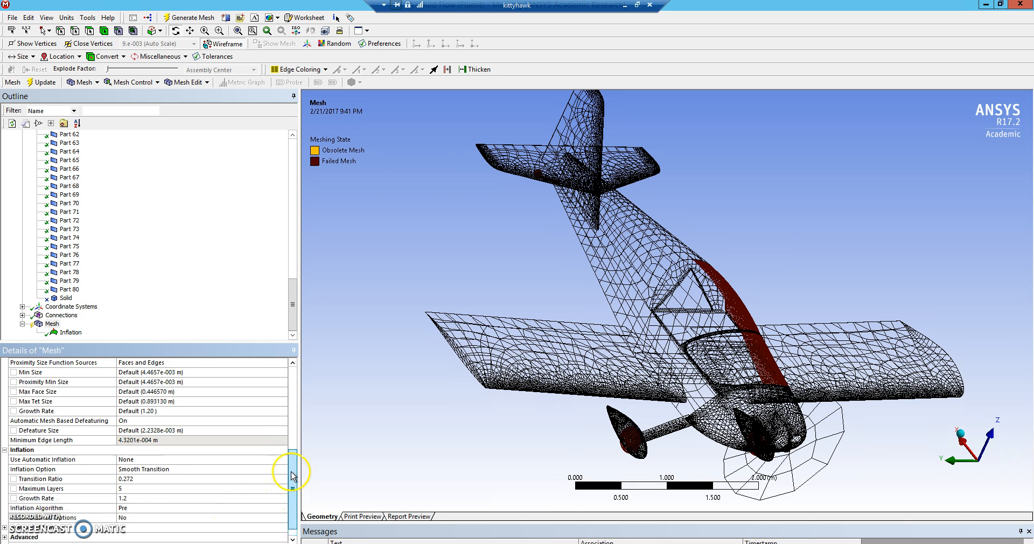